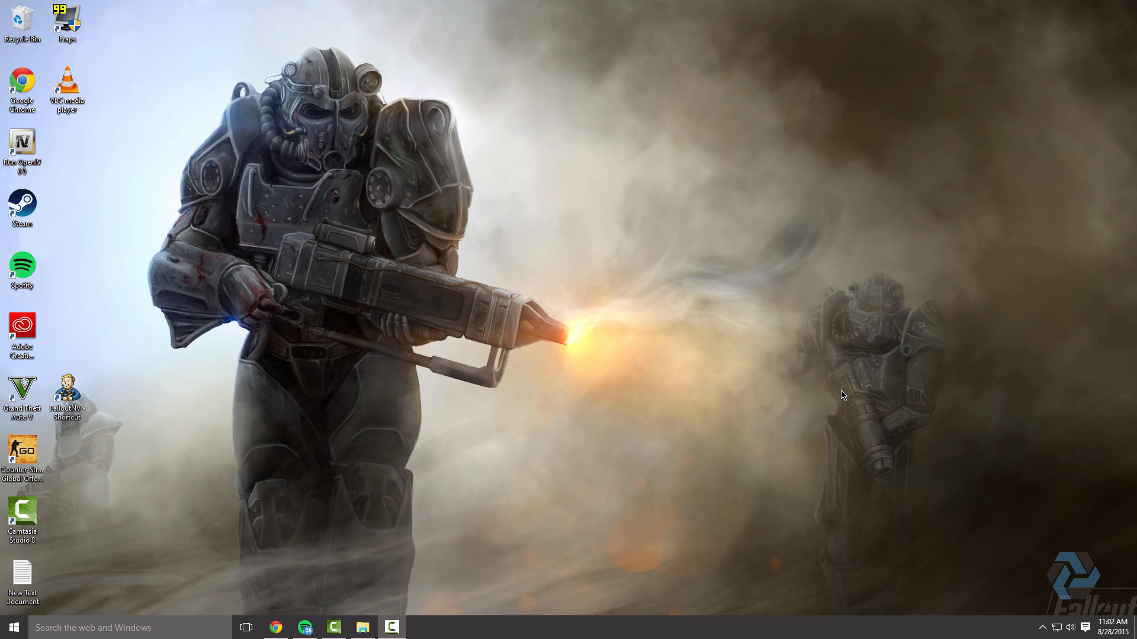
pyautogui.moveTo(563, 377)
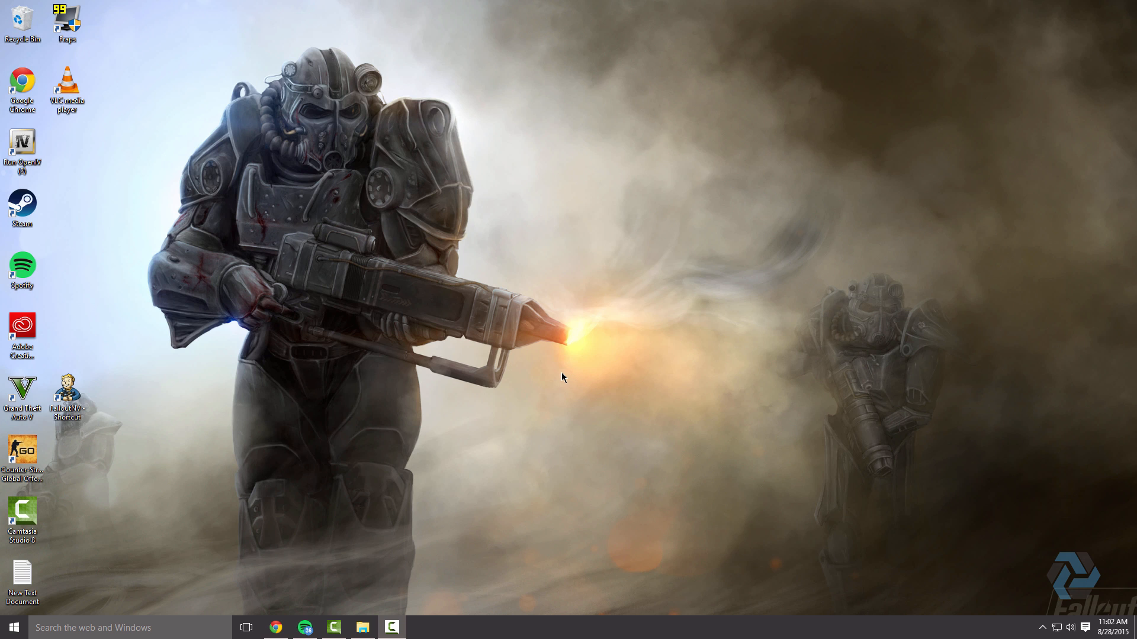
pyautogui.moveTo(517, 361)
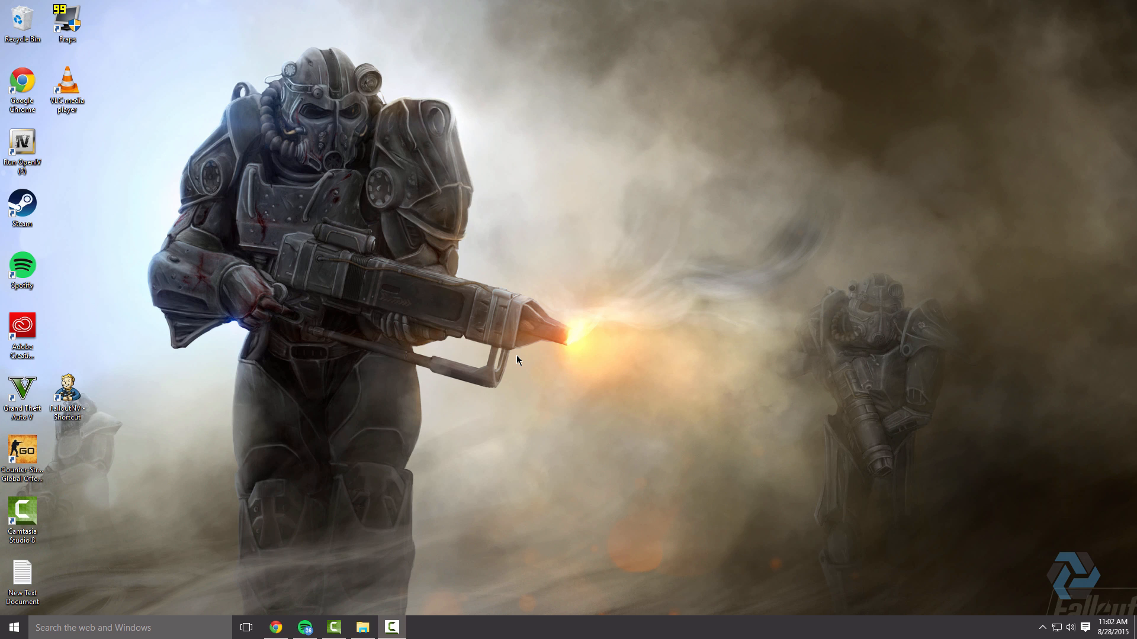
pyautogui.moveTo(551, 359)
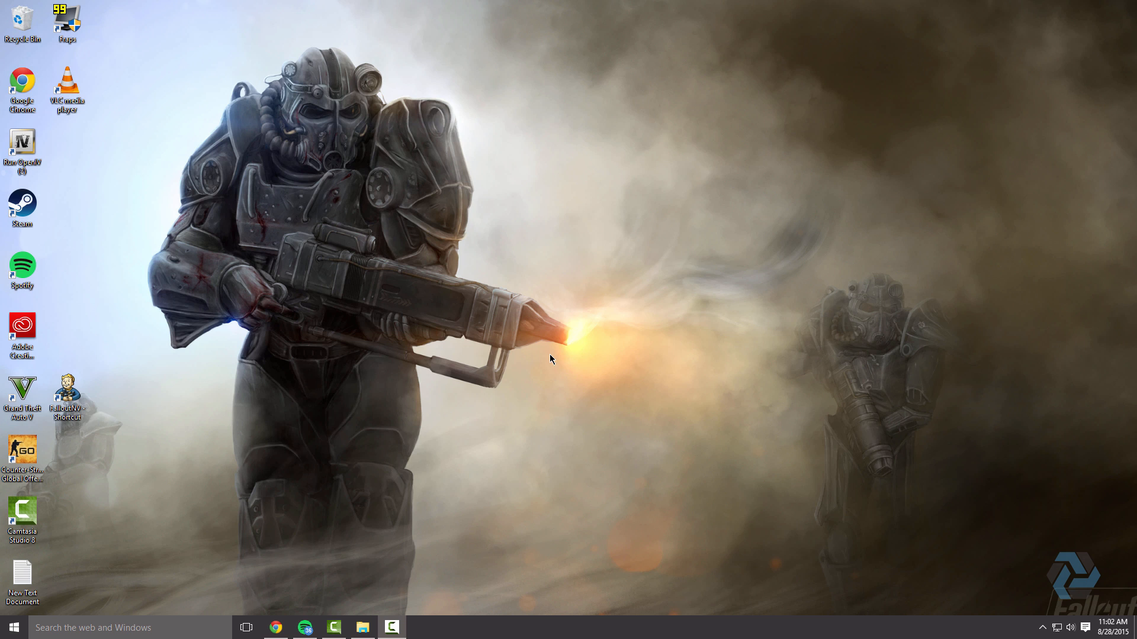
pyautogui.moveTo(559, 376)
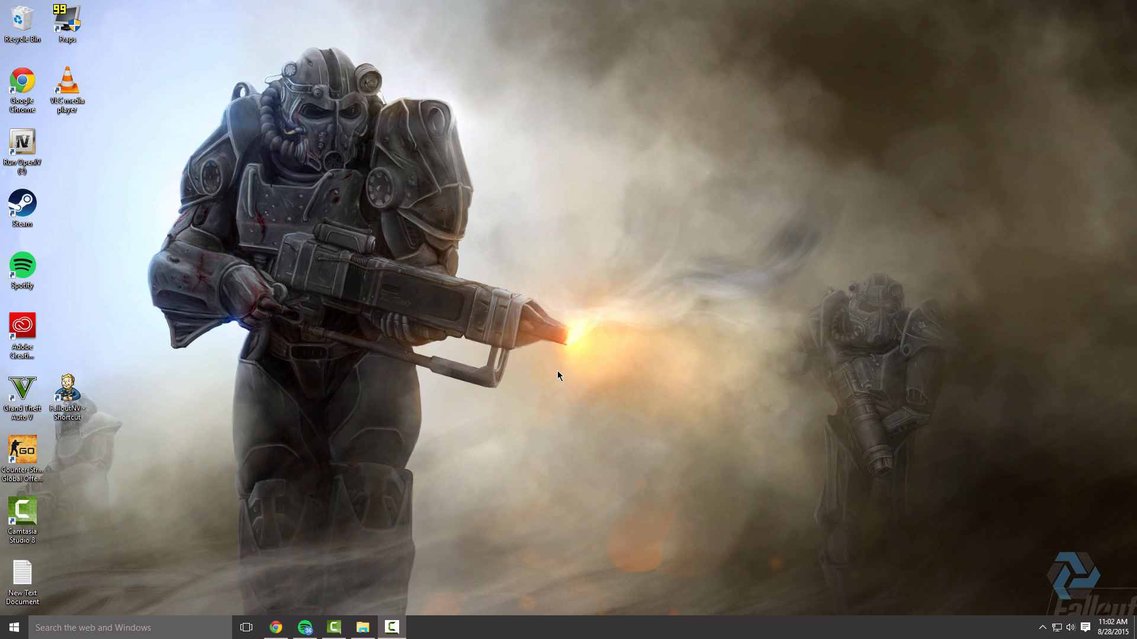
pyautogui.moveTo(540, 369)
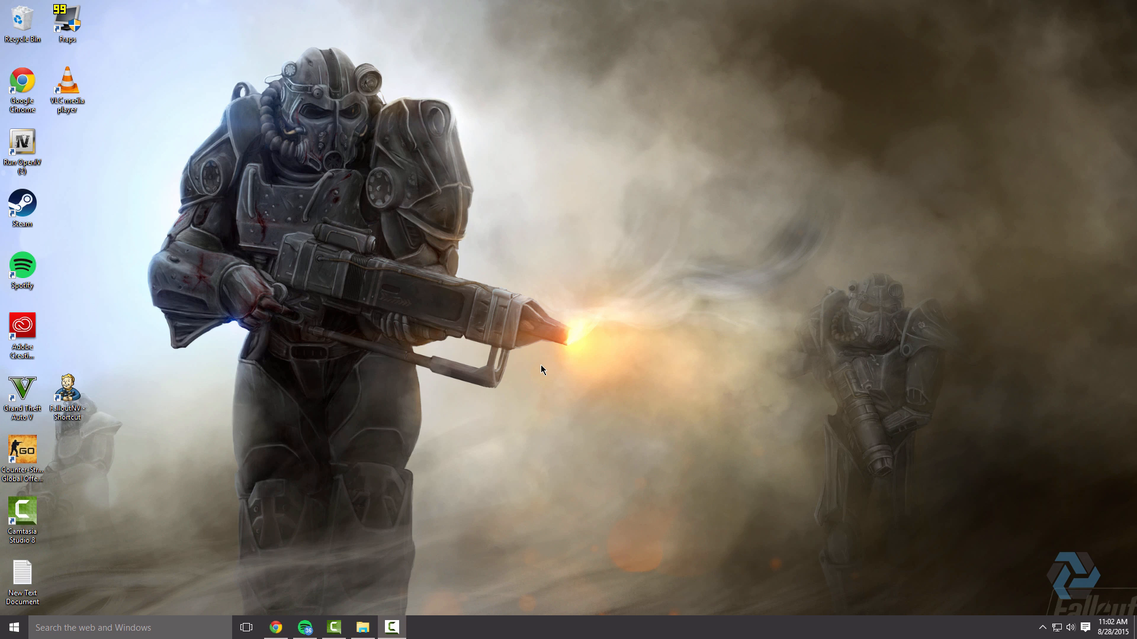
pyautogui.moveTo(535, 365)
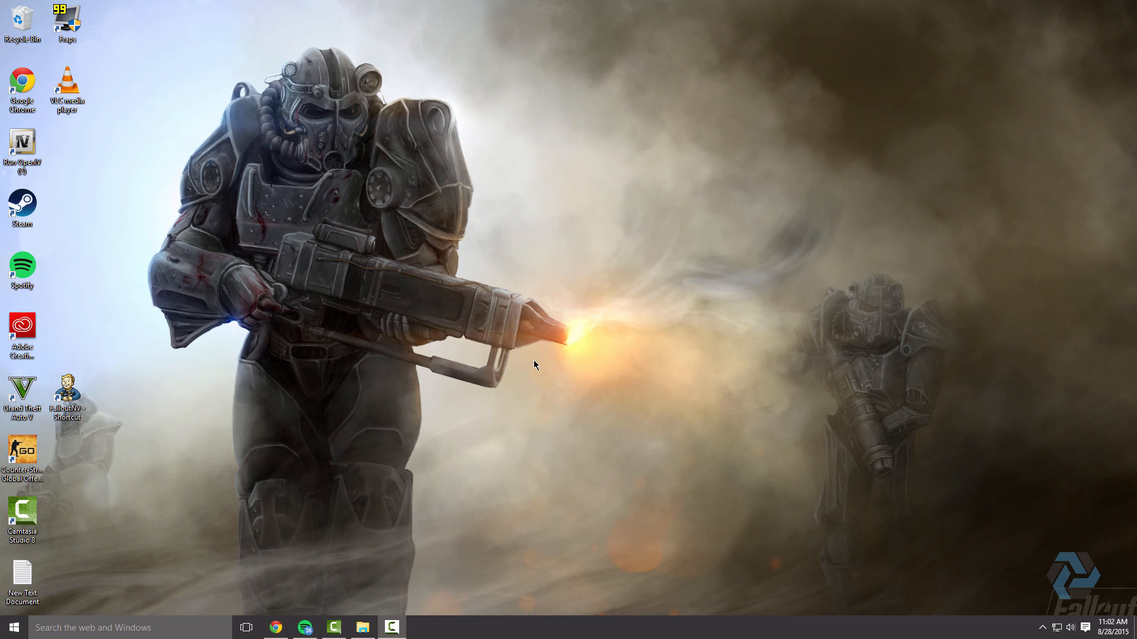
pyautogui.moveTo(529, 361)
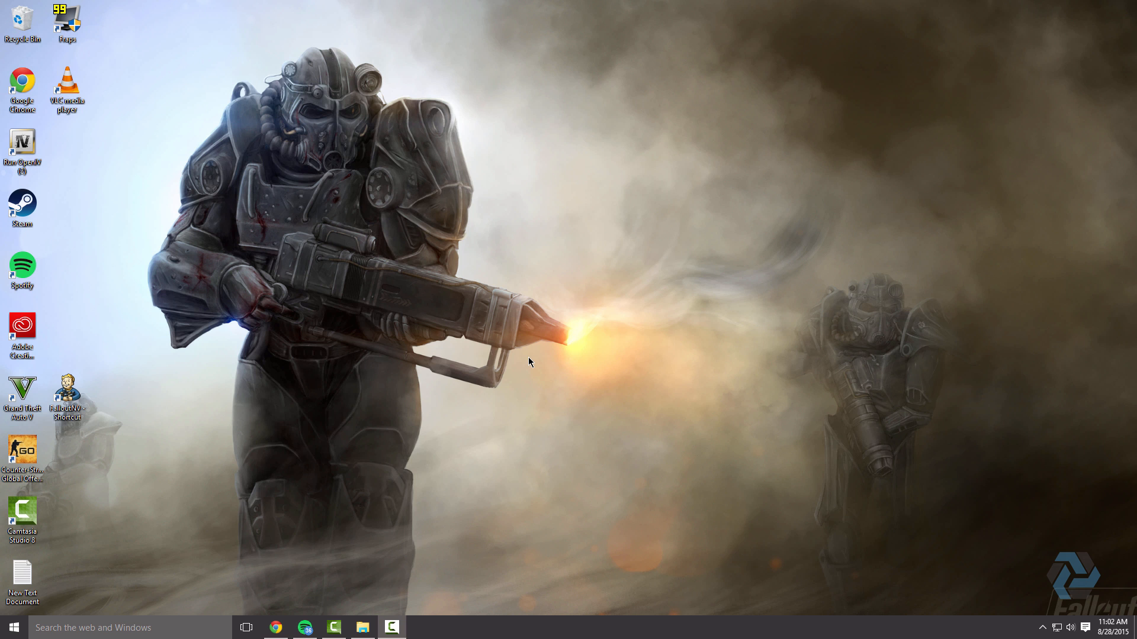
pyautogui.moveTo(283, 624)
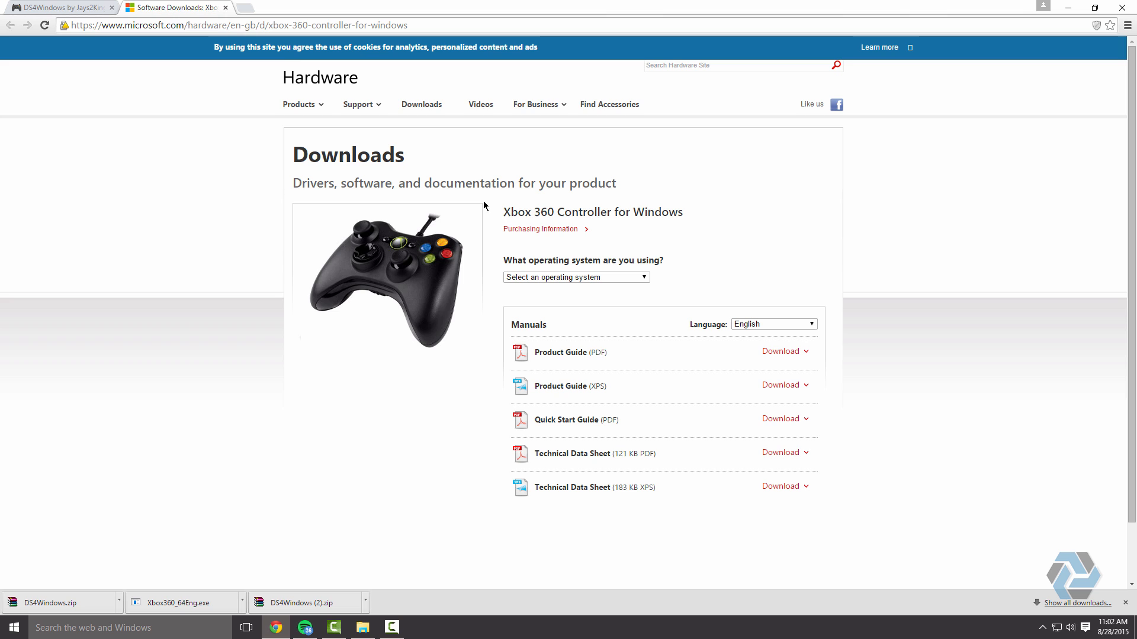
pyautogui.moveTo(733, 236)
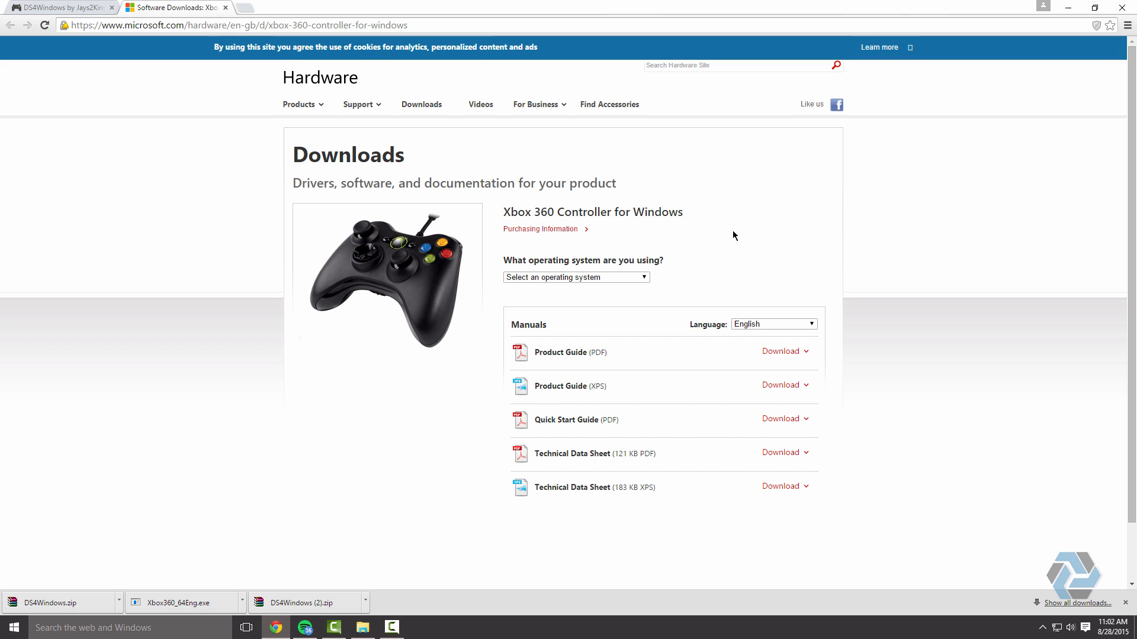
pyautogui.moveTo(703, 297)
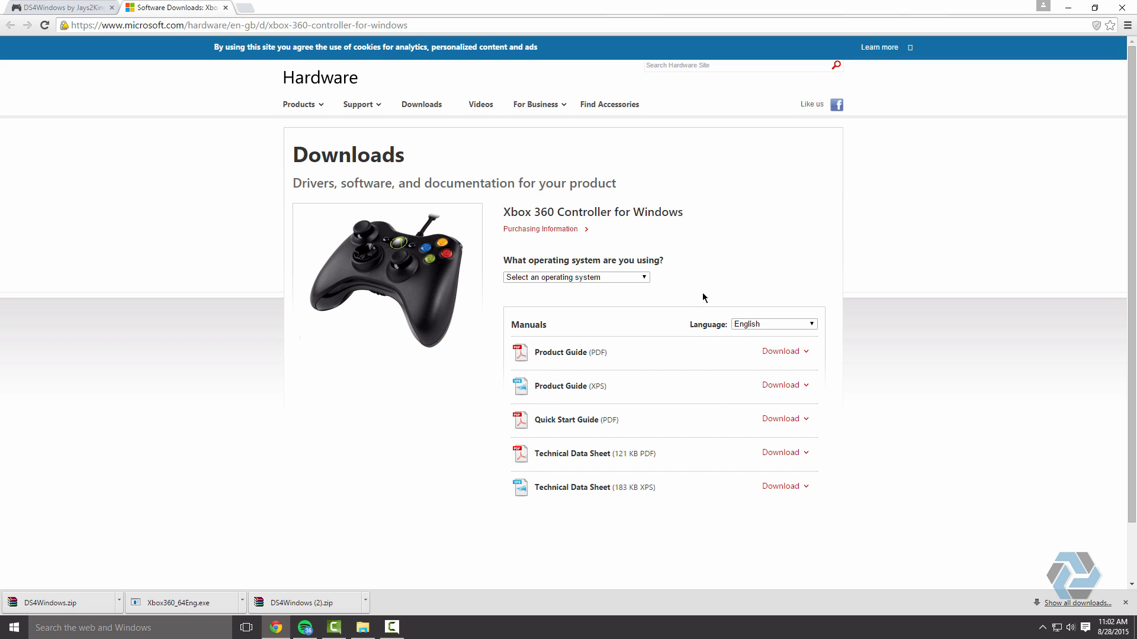
# Download and run the Windows 7 64-bit Xbox 360 Accessories installer, dismissing the already-installed notice.
pyautogui.click(575, 277)
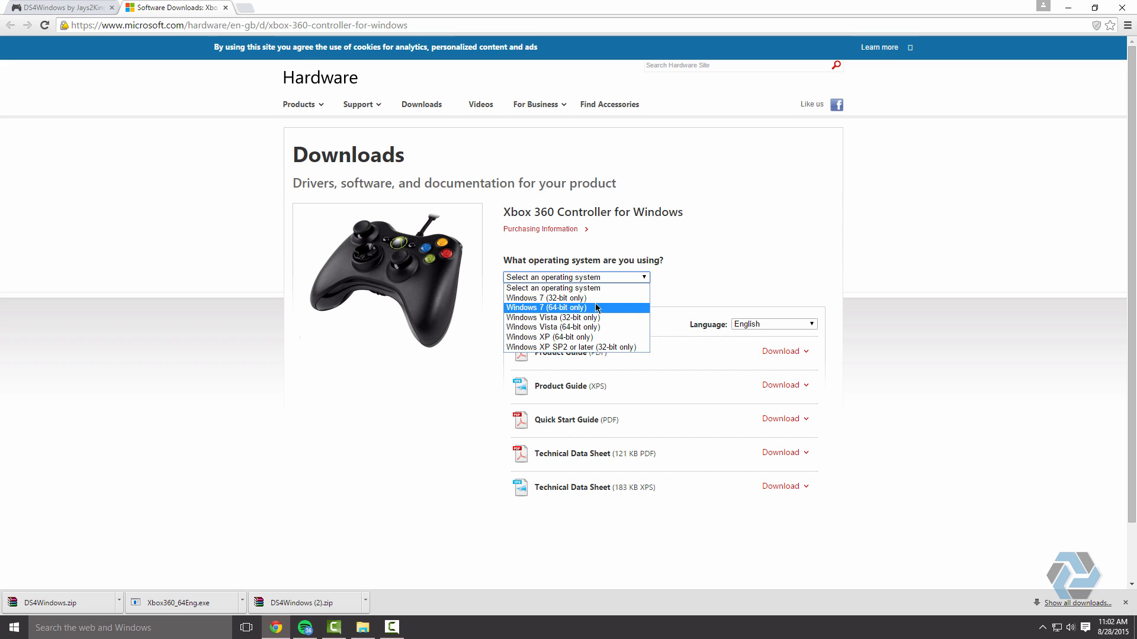
pyautogui.moveTo(588, 310)
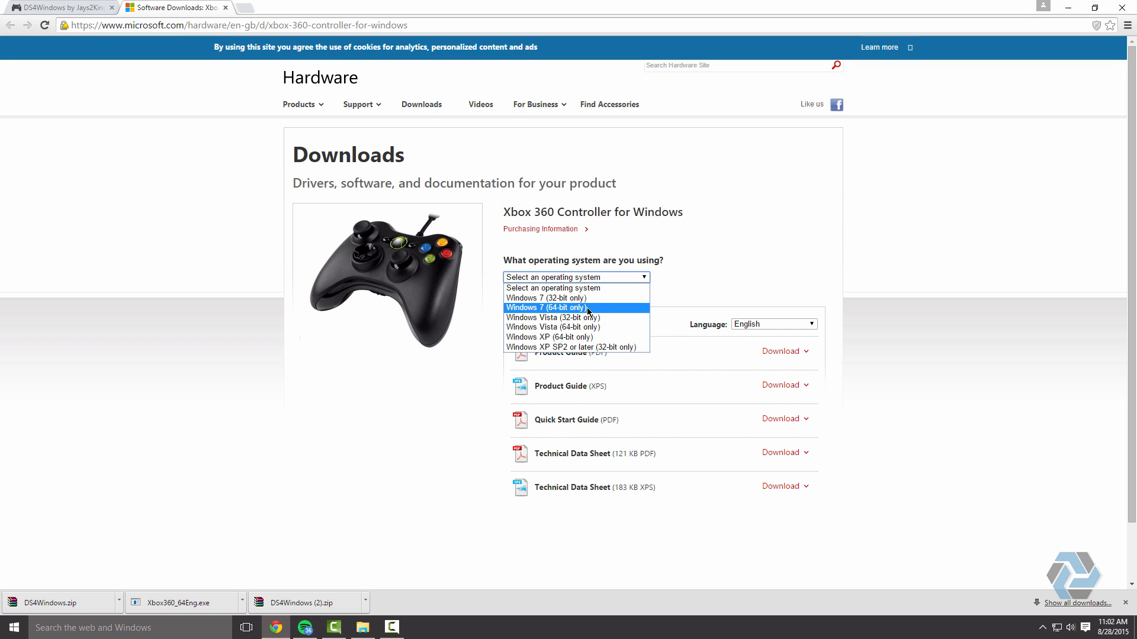
pyautogui.moveTo(555, 311)
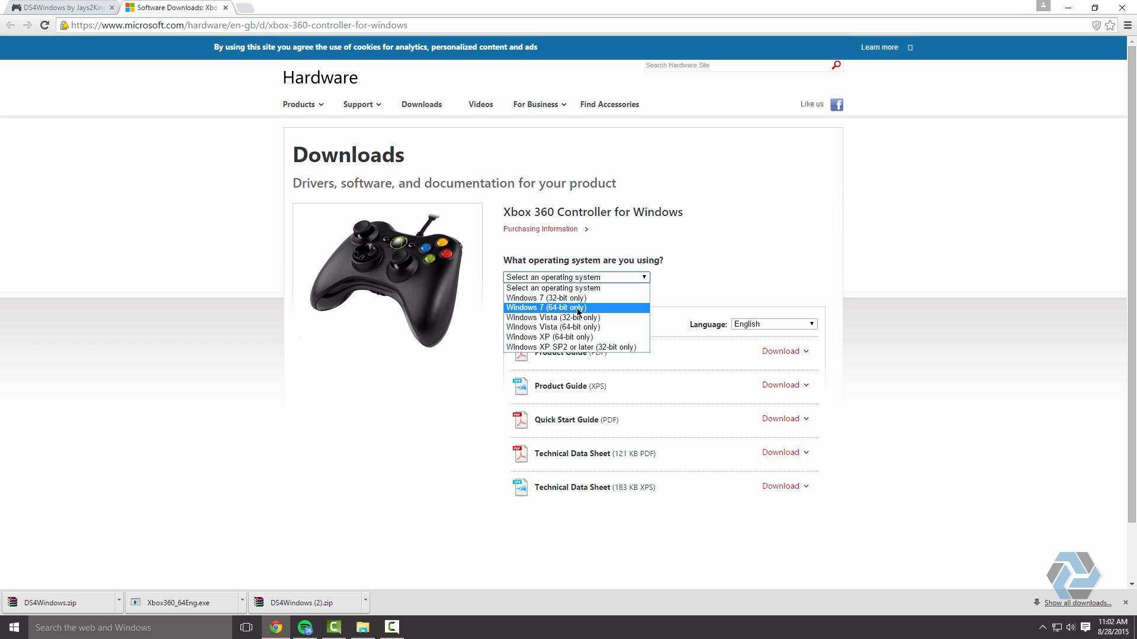
pyautogui.moveTo(579, 313)
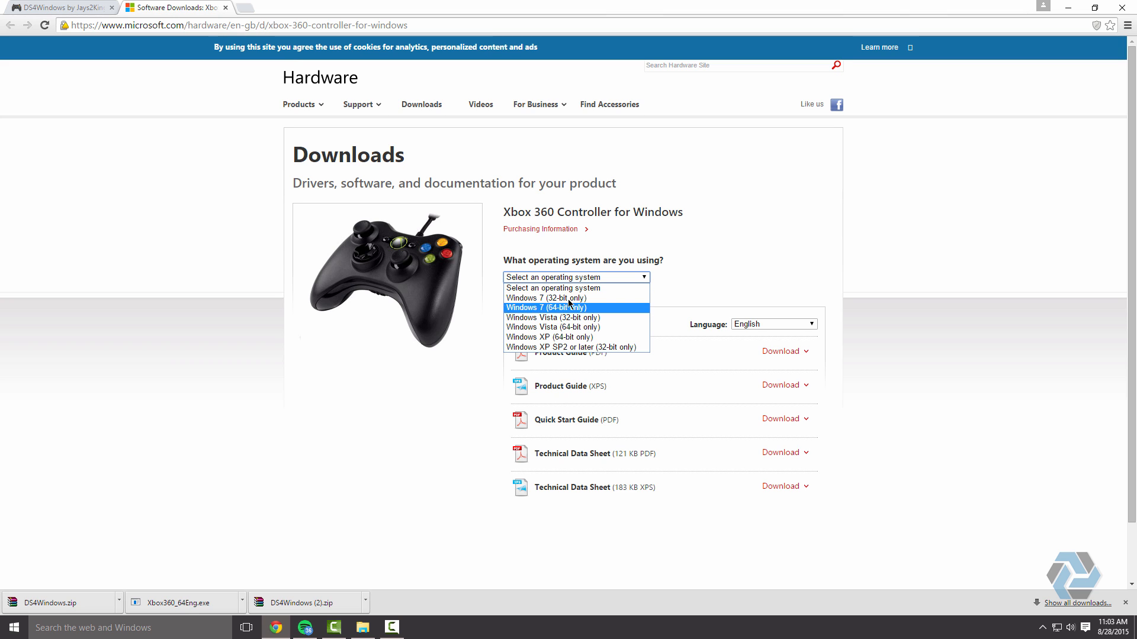
pyautogui.moveTo(552, 314)
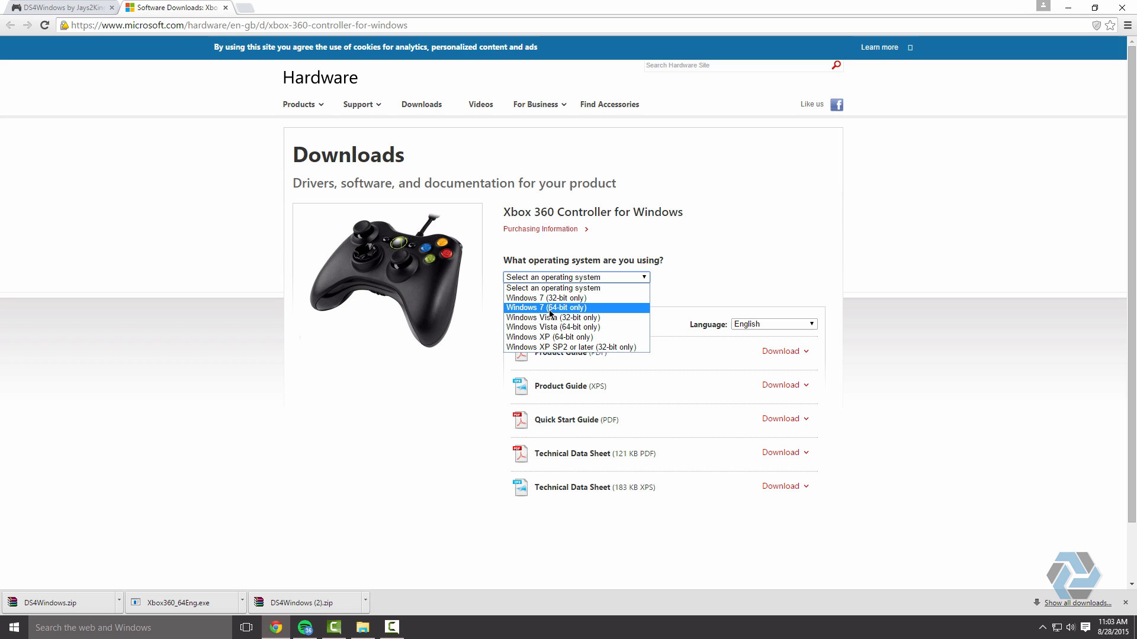
pyautogui.click(546, 307)
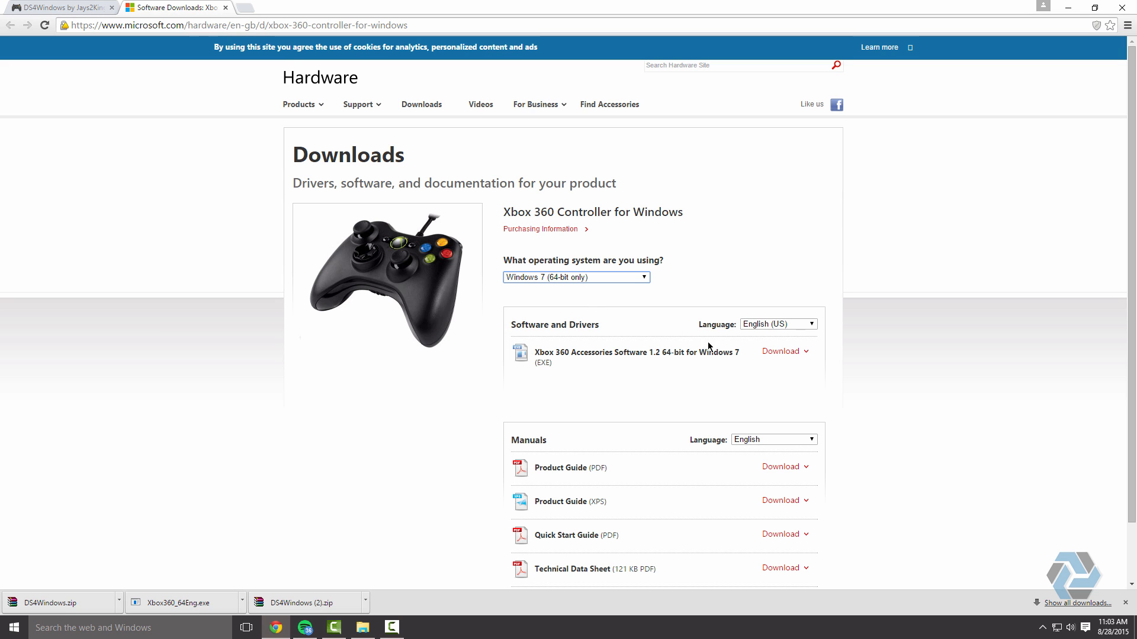
pyautogui.click(781, 351)
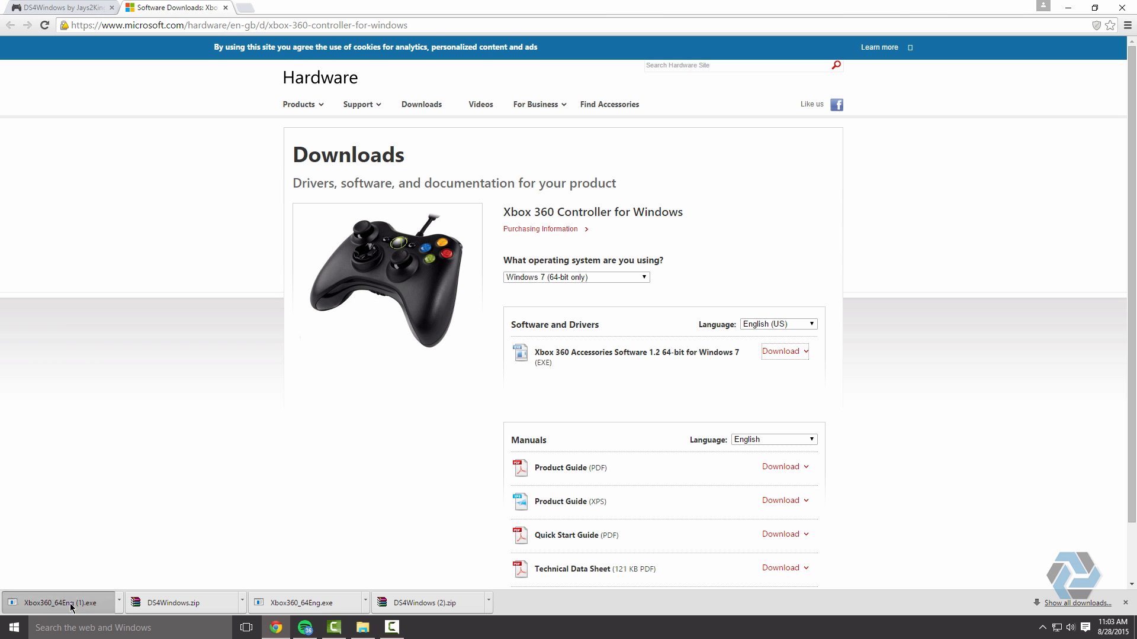
pyautogui.click(58, 603)
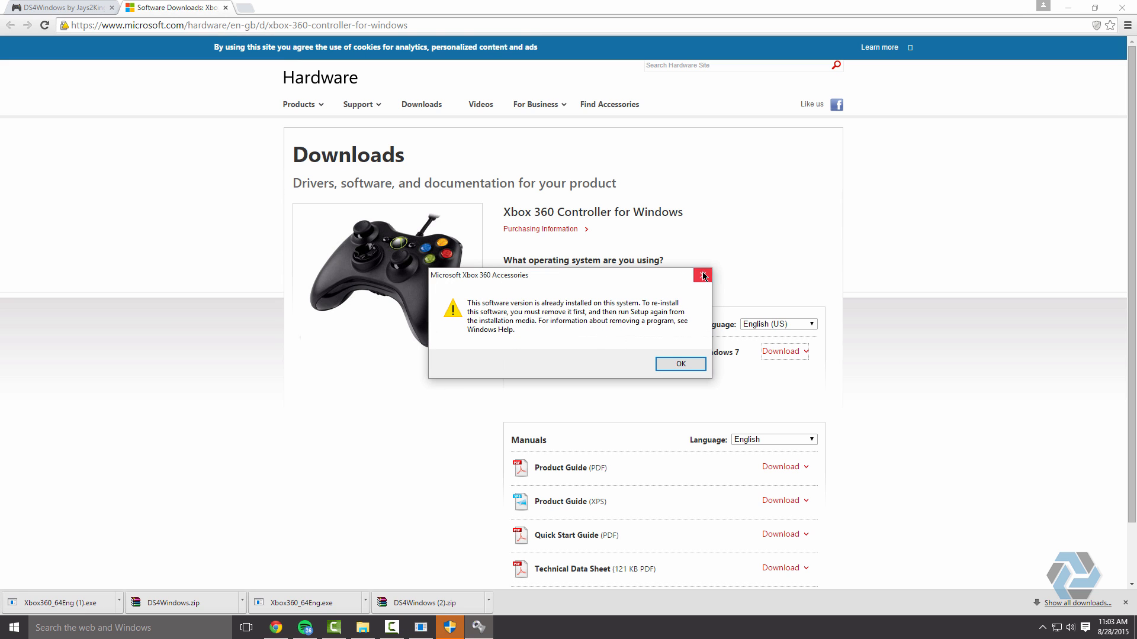
pyautogui.click(679, 363)
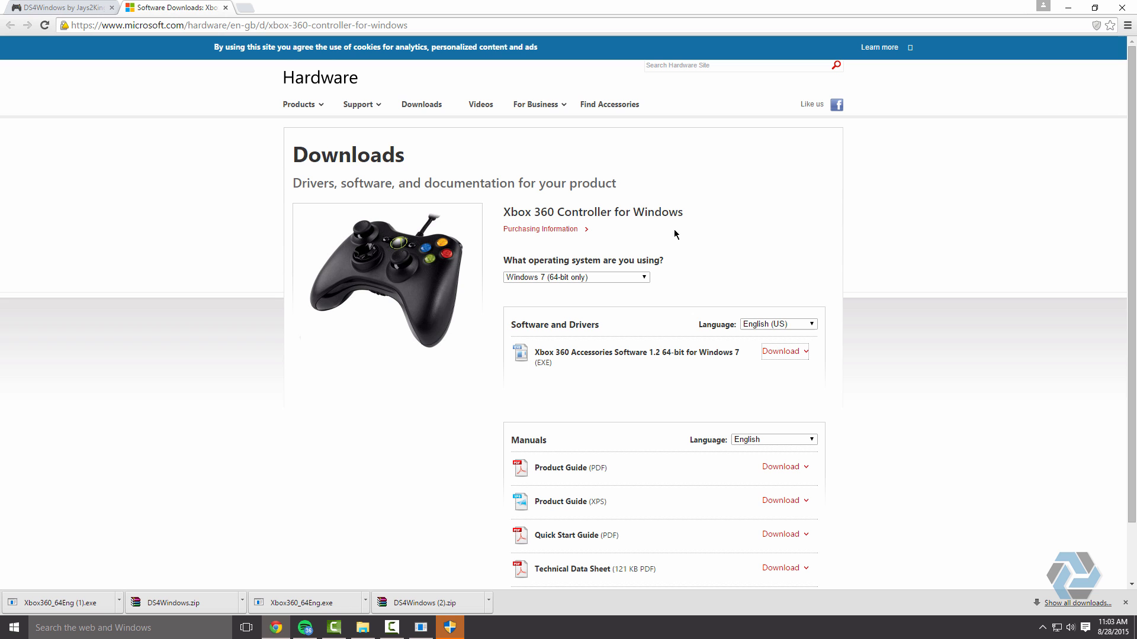
# Download the DS4Windows zip from the ds4windows.com homepage.
pyautogui.click(58, 7)
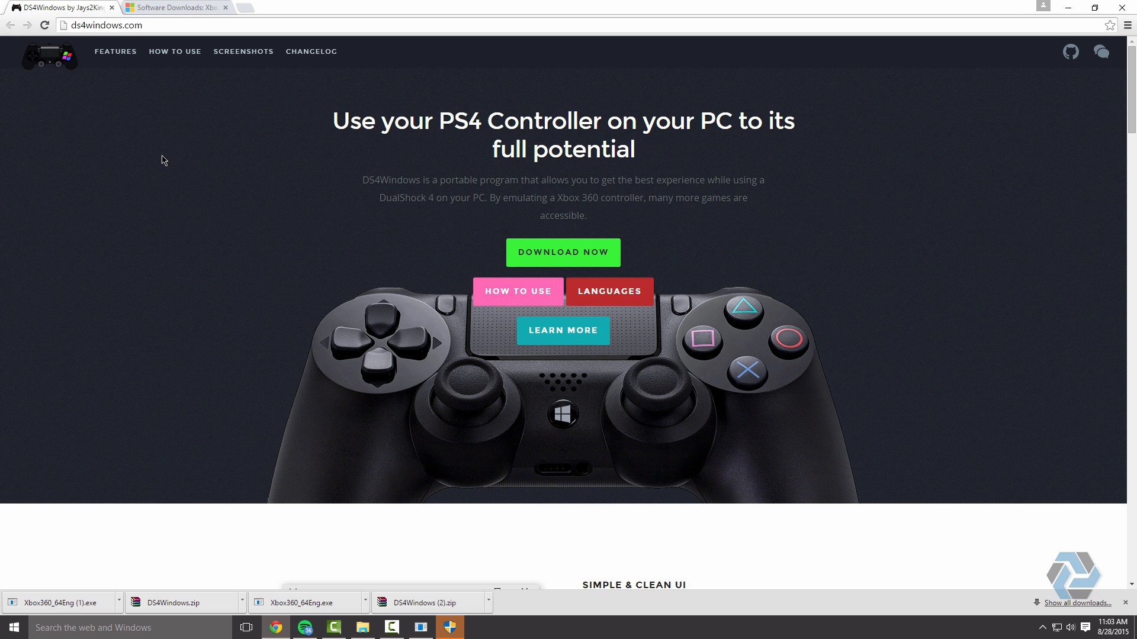
pyautogui.moveTo(632, 232)
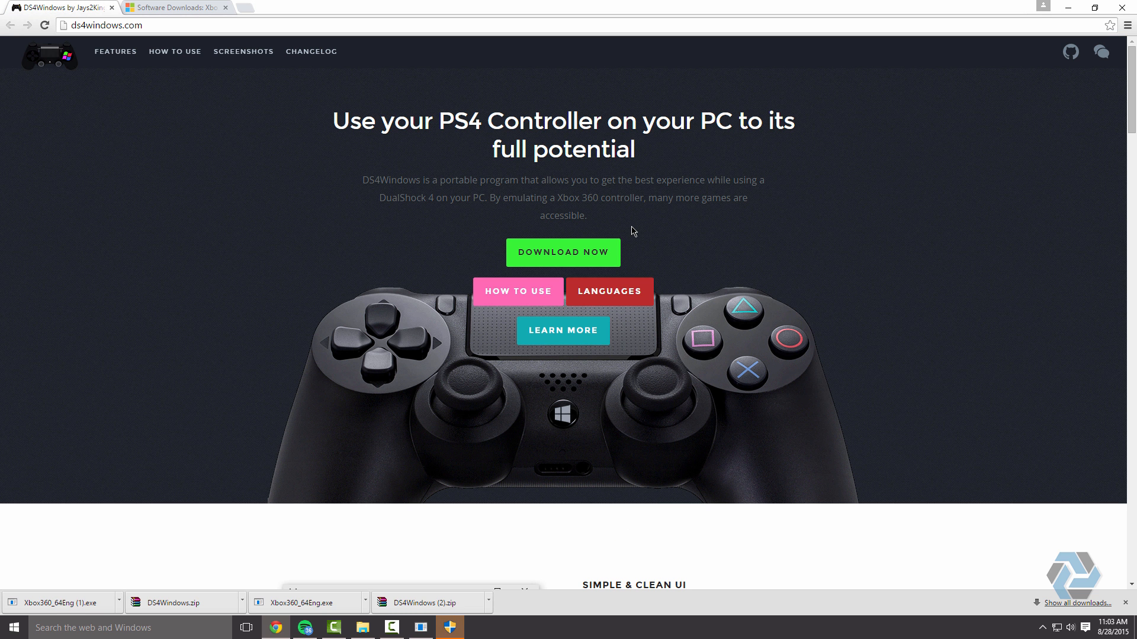
pyautogui.moveTo(640, 239)
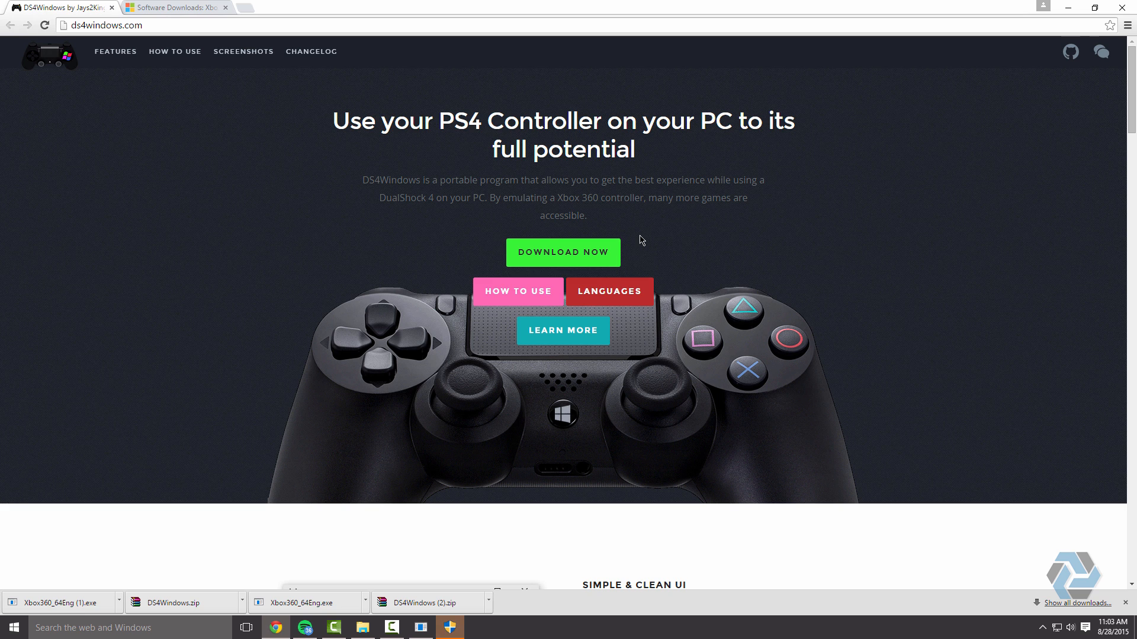
pyautogui.moveTo(594, 255)
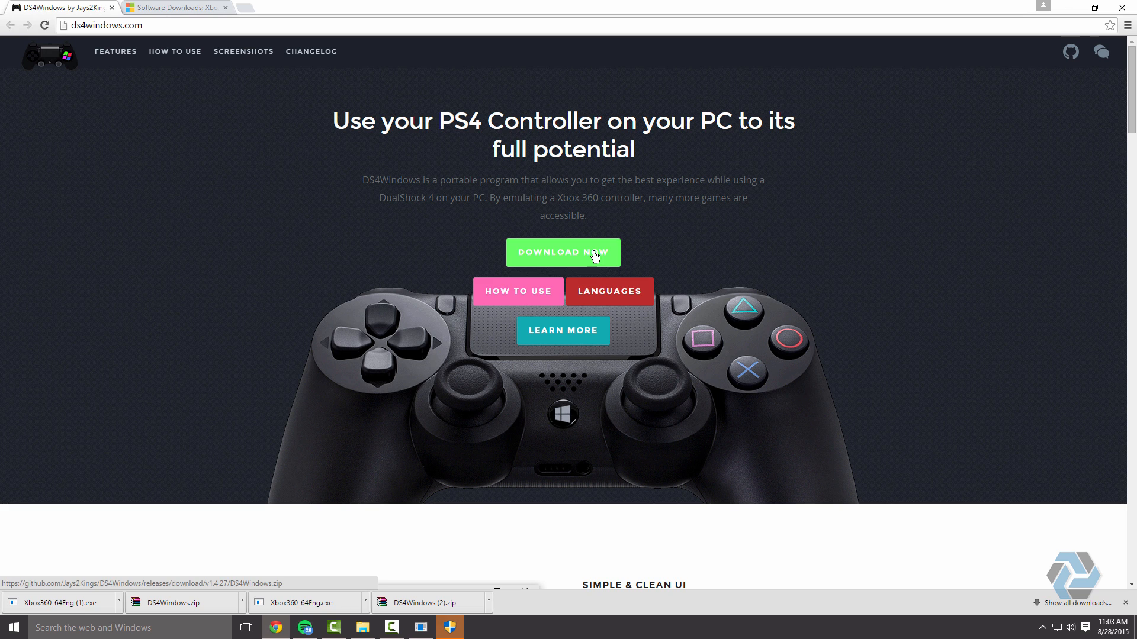
pyautogui.click(562, 252)
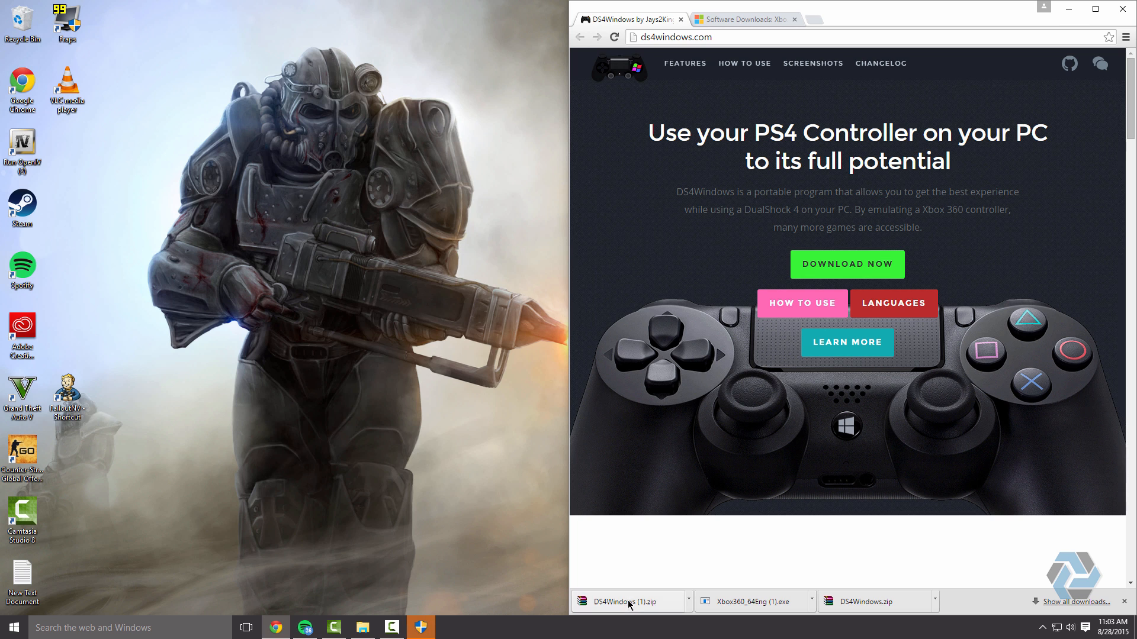
# Extract DS4Windows (1).zip onto the desktop to get the DS4Windows (1) folder.
pyautogui.rightClick(336, 397)
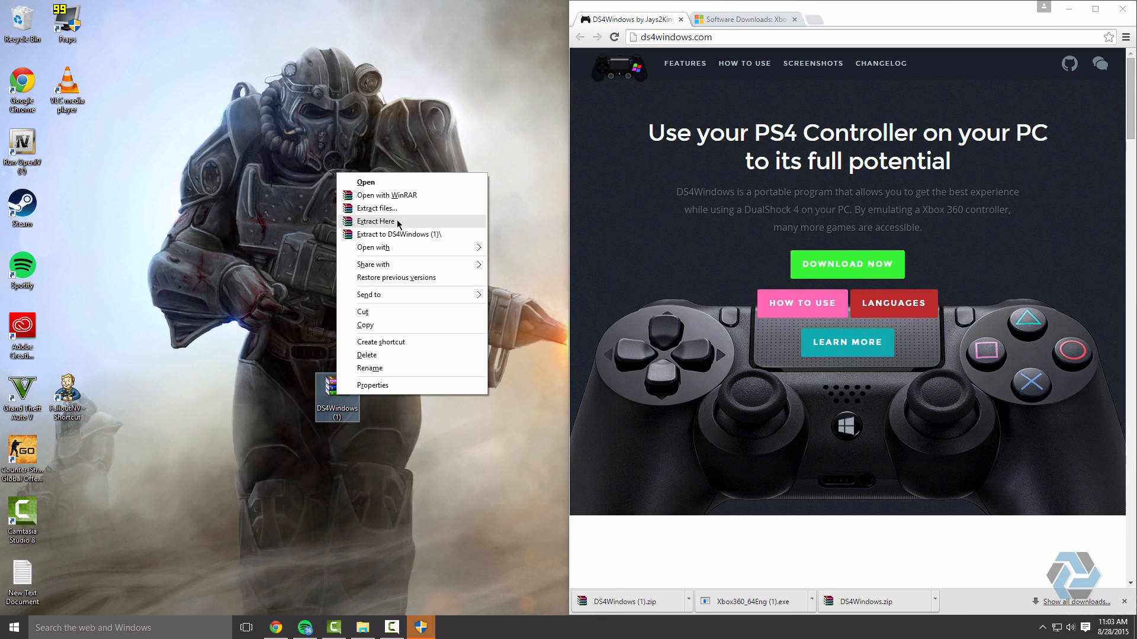
pyautogui.click(377, 208)
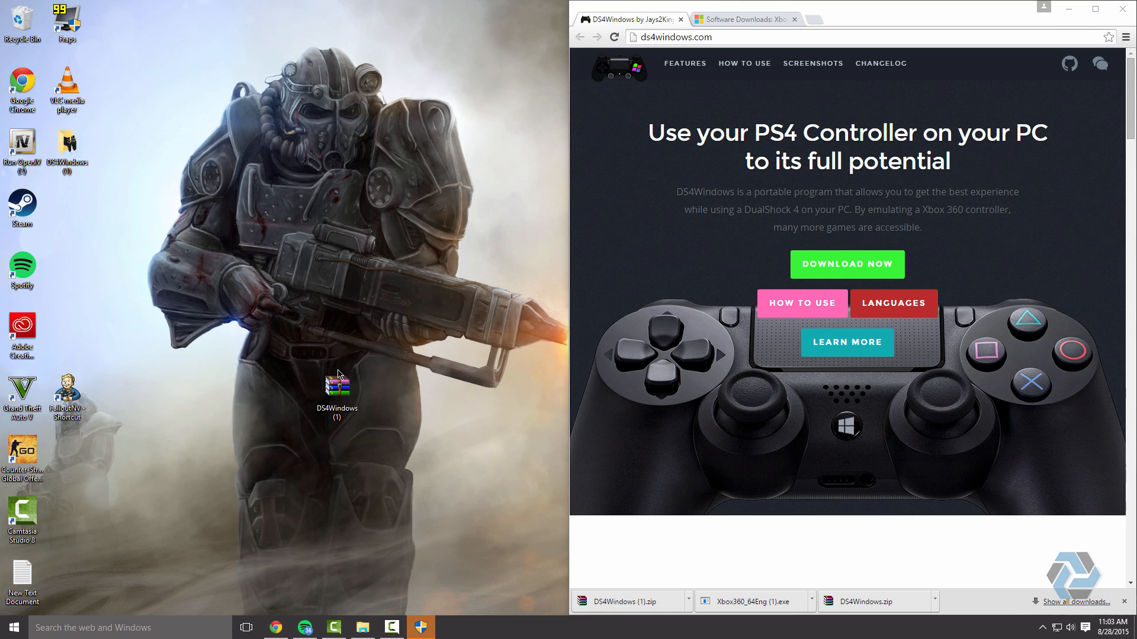
pyautogui.moveTo(337, 380); pyautogui.dragTo(362, 326)
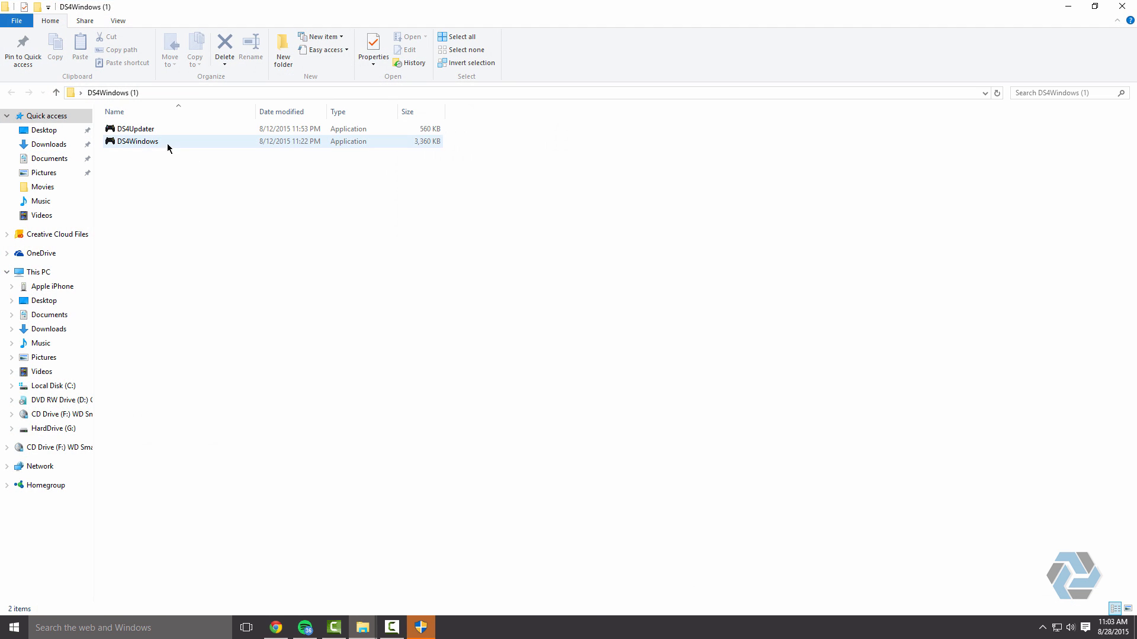
pyautogui.moveTo(156, 141)
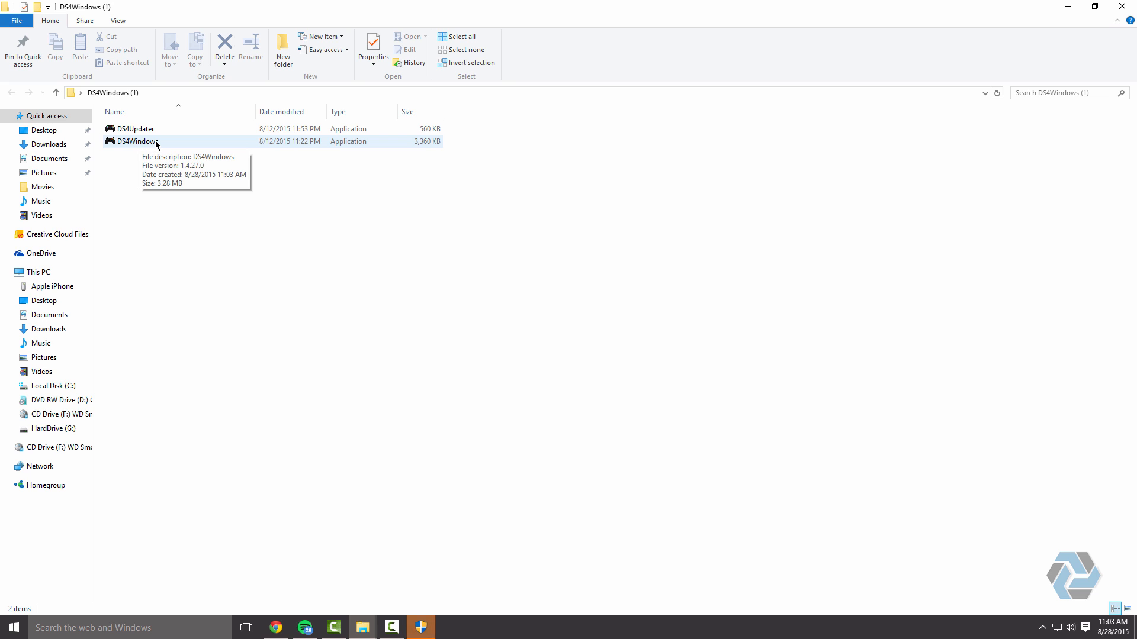
# Run the DS4Windows application from the DS4Windows (1) folder.
pyautogui.click(135, 142)
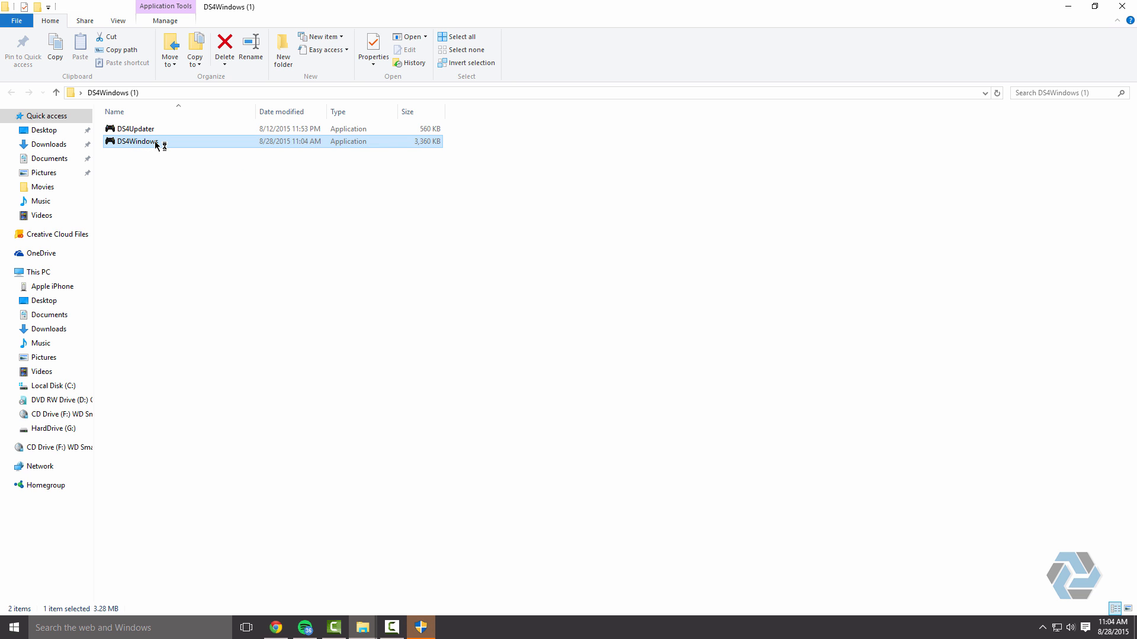
pyautogui.doubleClick(135, 141)
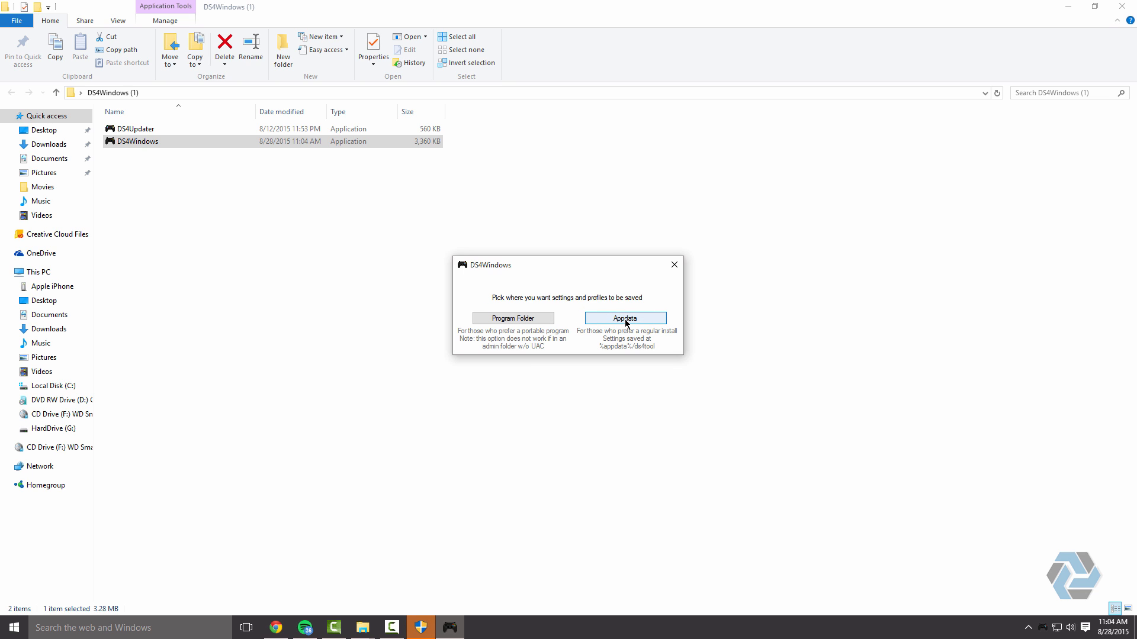
# Store settings in AppData, start the controller, and choose +New Profile.
pyautogui.click(624, 317)
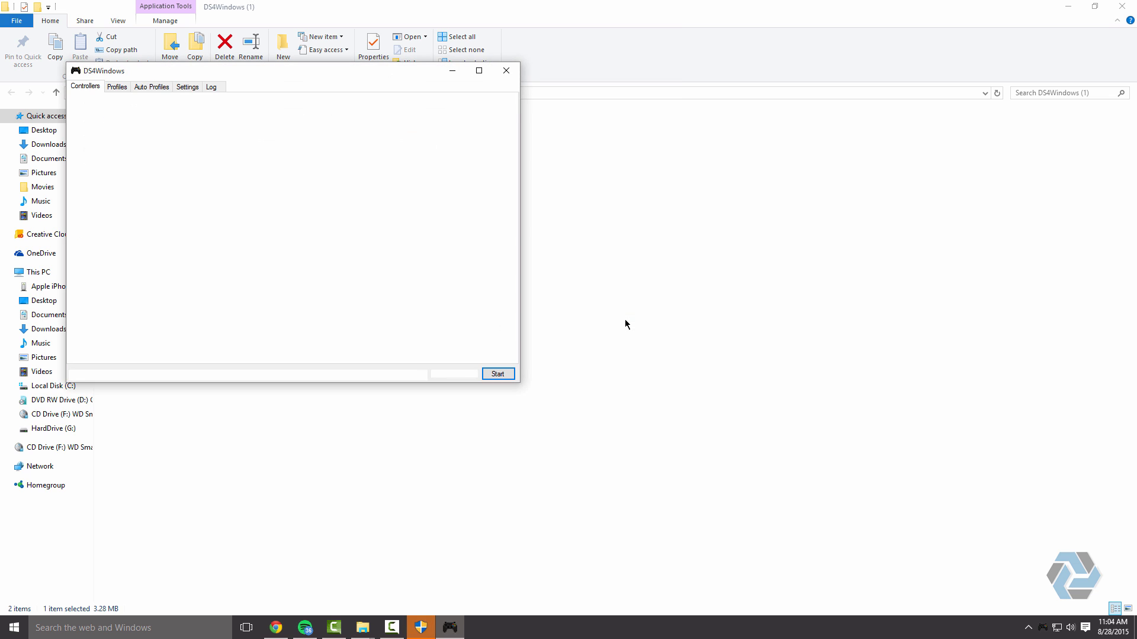
pyautogui.click(497, 374)
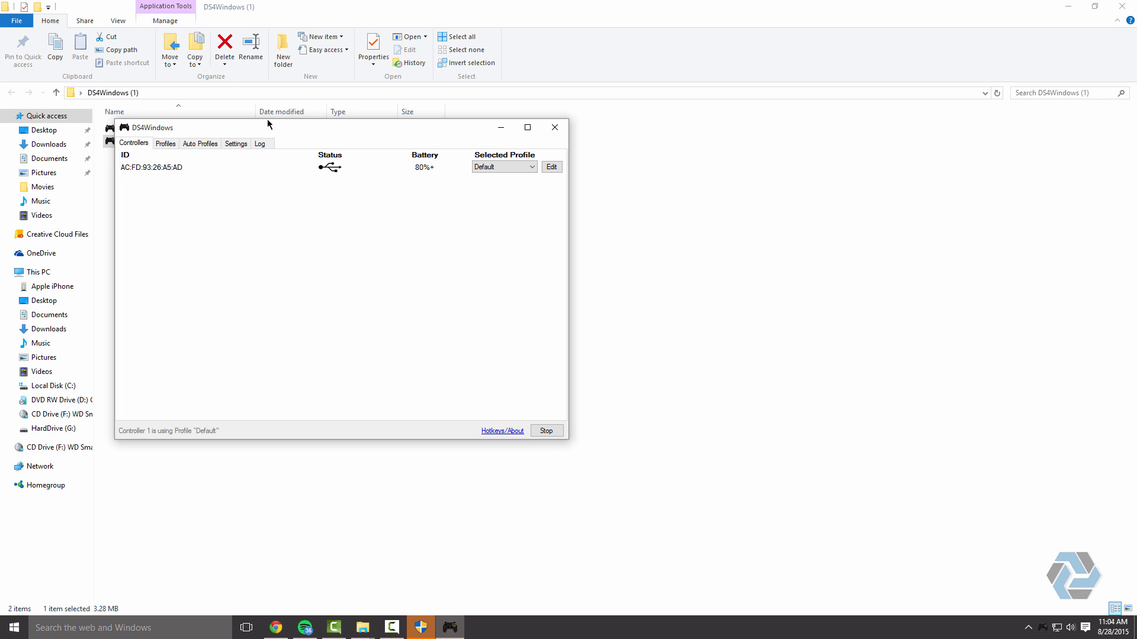
pyautogui.click(504, 167)
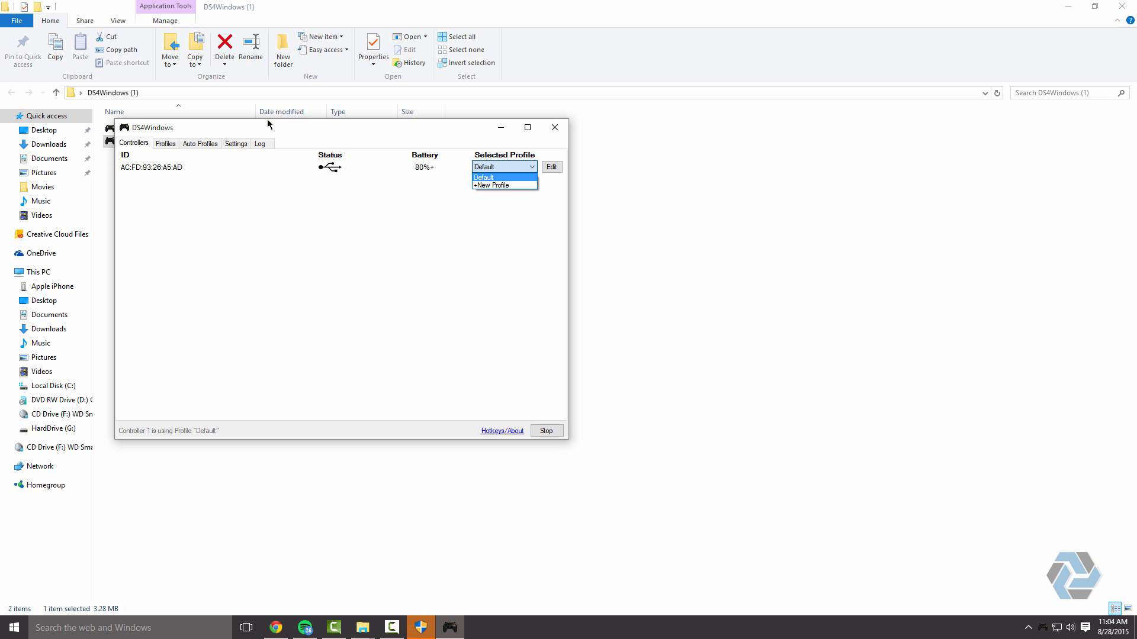
pyautogui.click(164, 142)
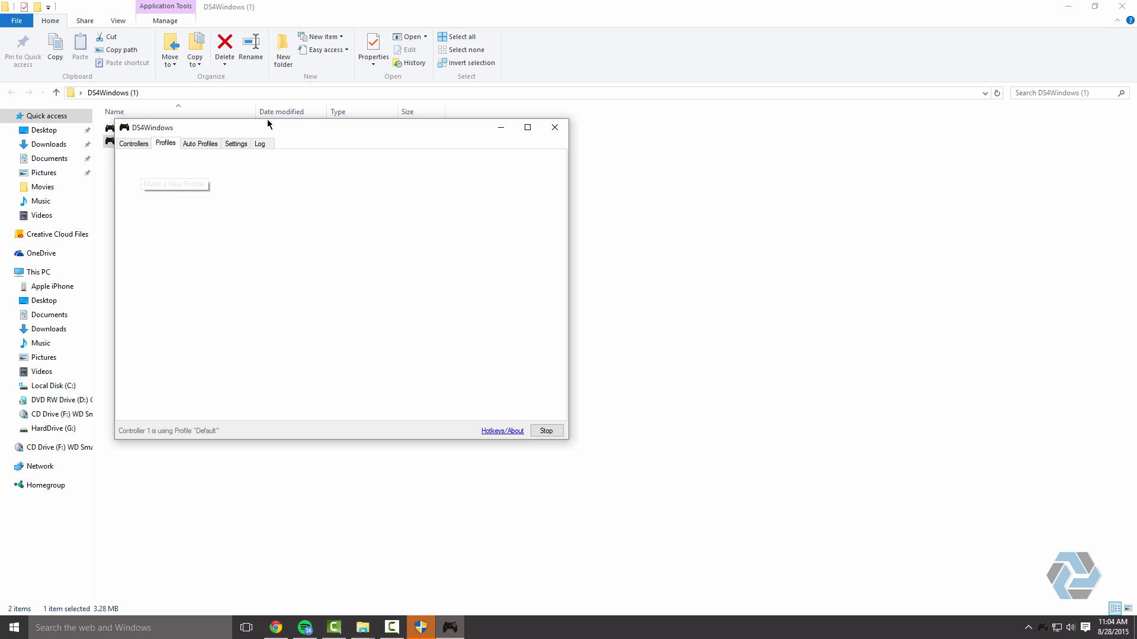
# Create and save profile 'earl' with the While Charging lightbar set to Rainbow.
pyautogui.click(174, 184)
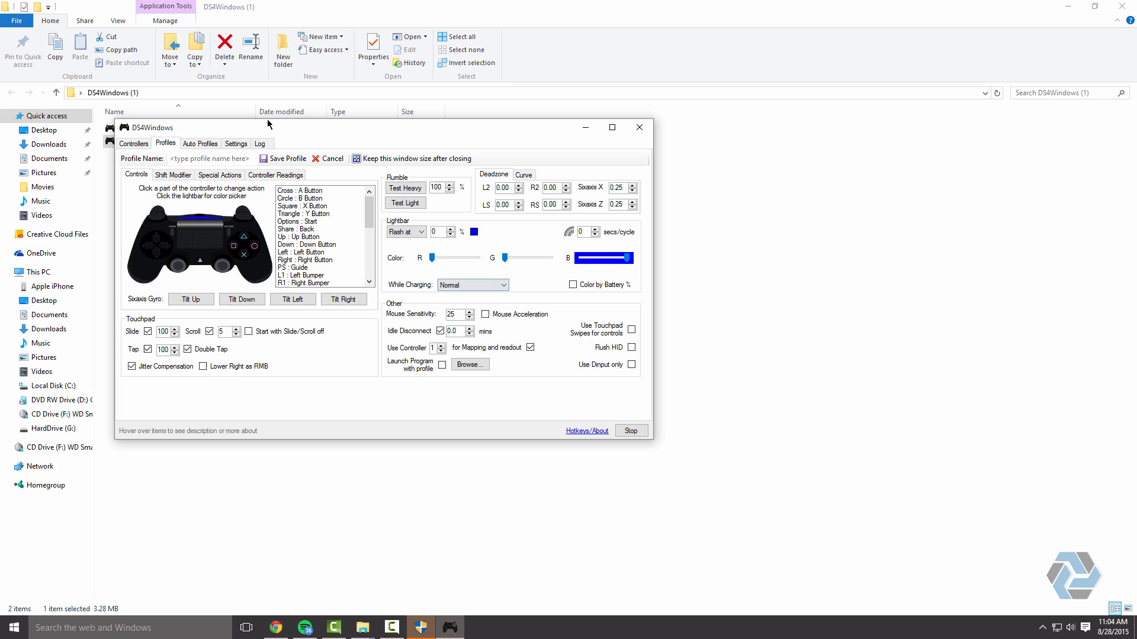
pyautogui.click(503, 285)
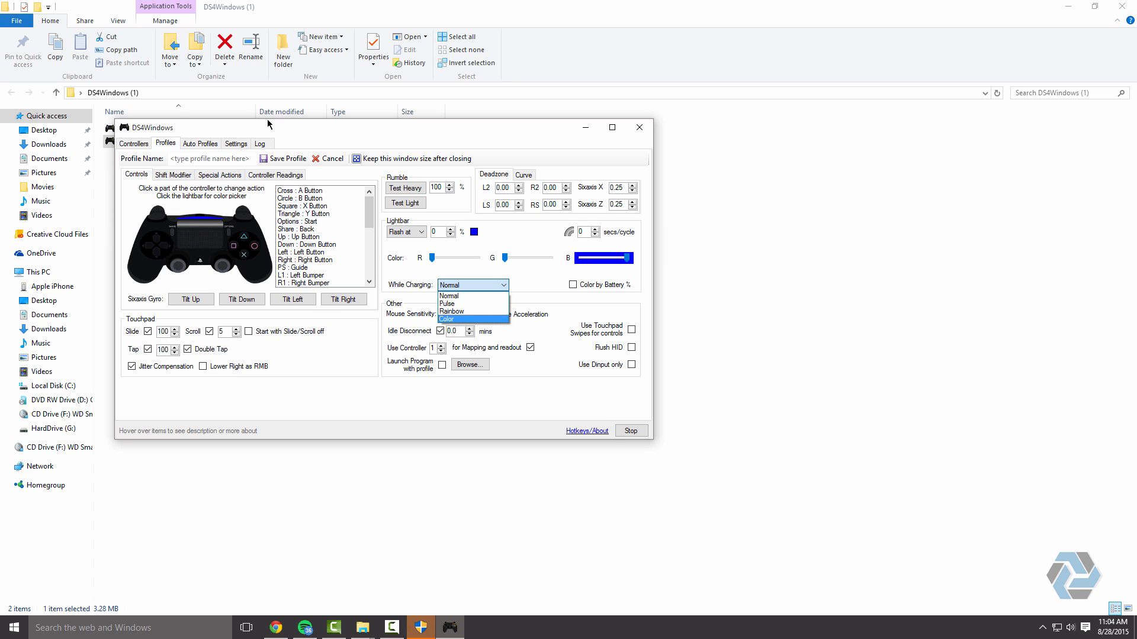
pyautogui.click(451, 311)
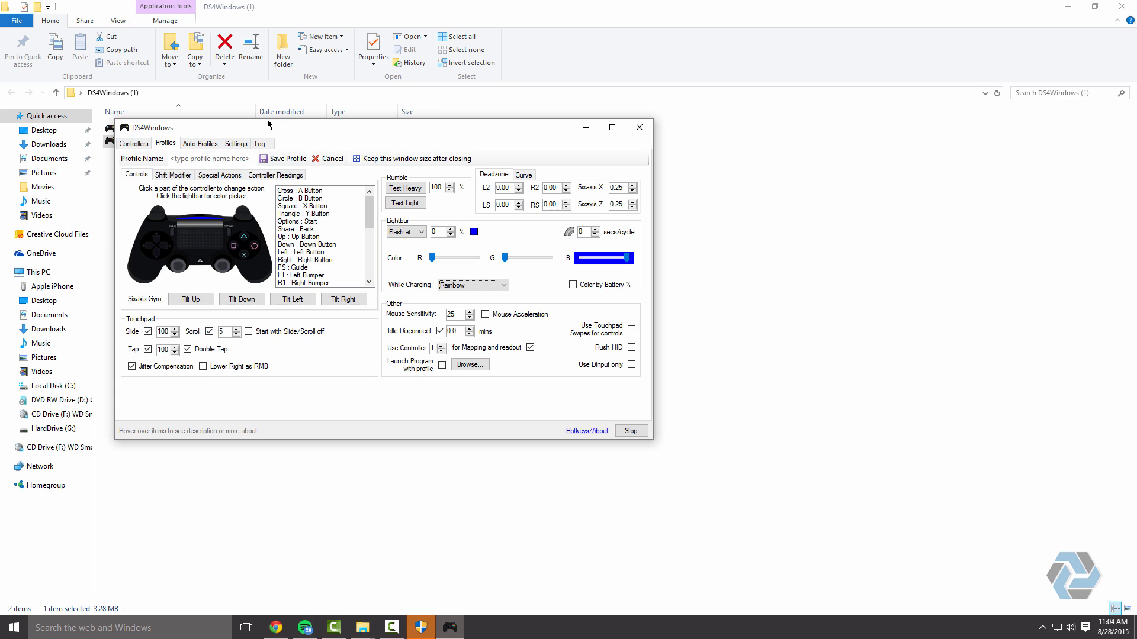
pyautogui.click(209, 158)
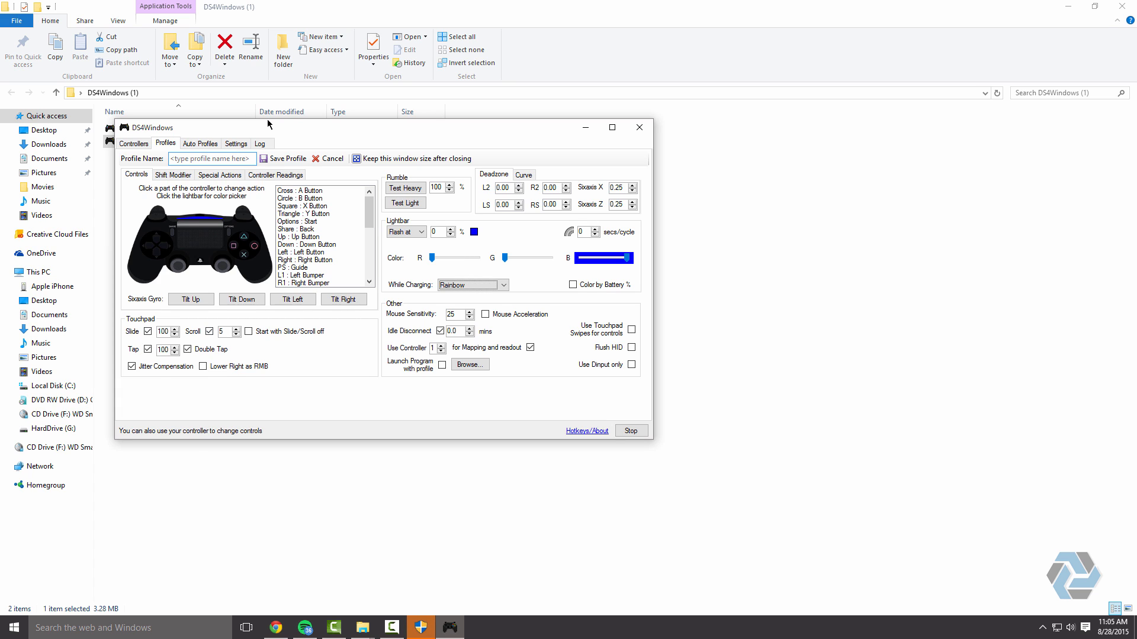
pyautogui.write('e')
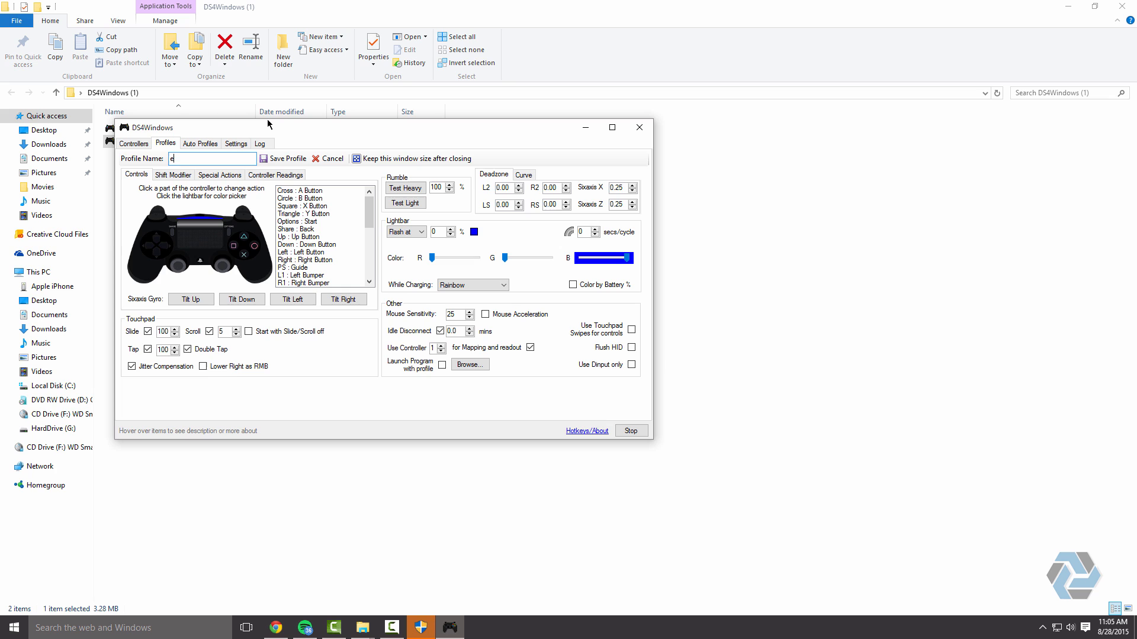
pyautogui.write('arl')
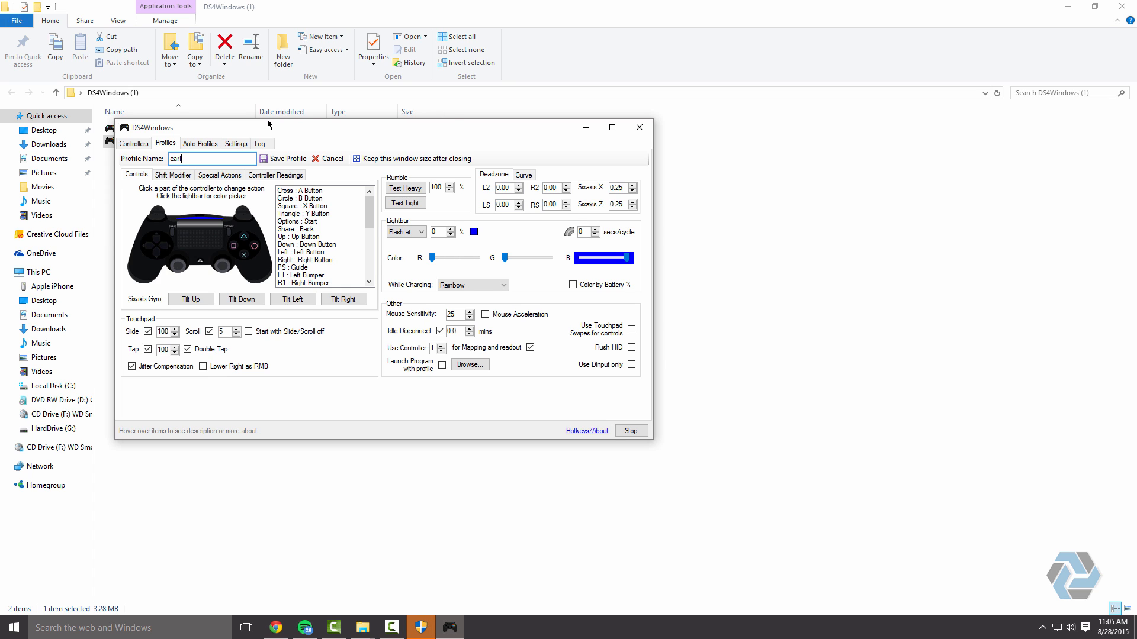
pyautogui.click(326, 158)
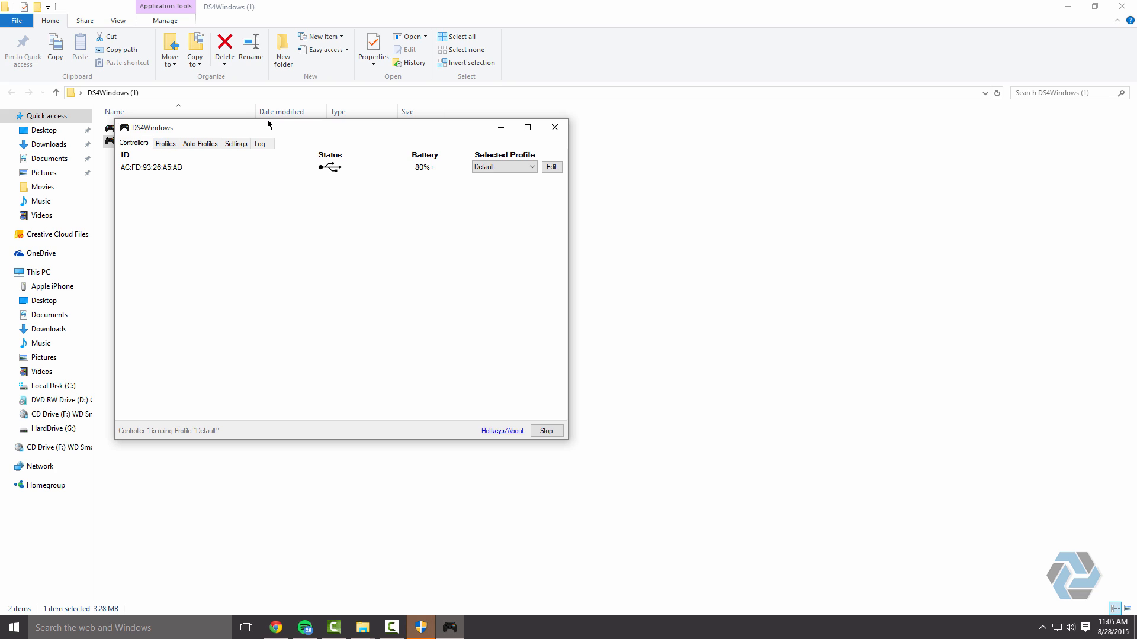
# Assign the earl profile to Controller 1 and reopen DS4Windows from the tray.
pyautogui.click(165, 142)
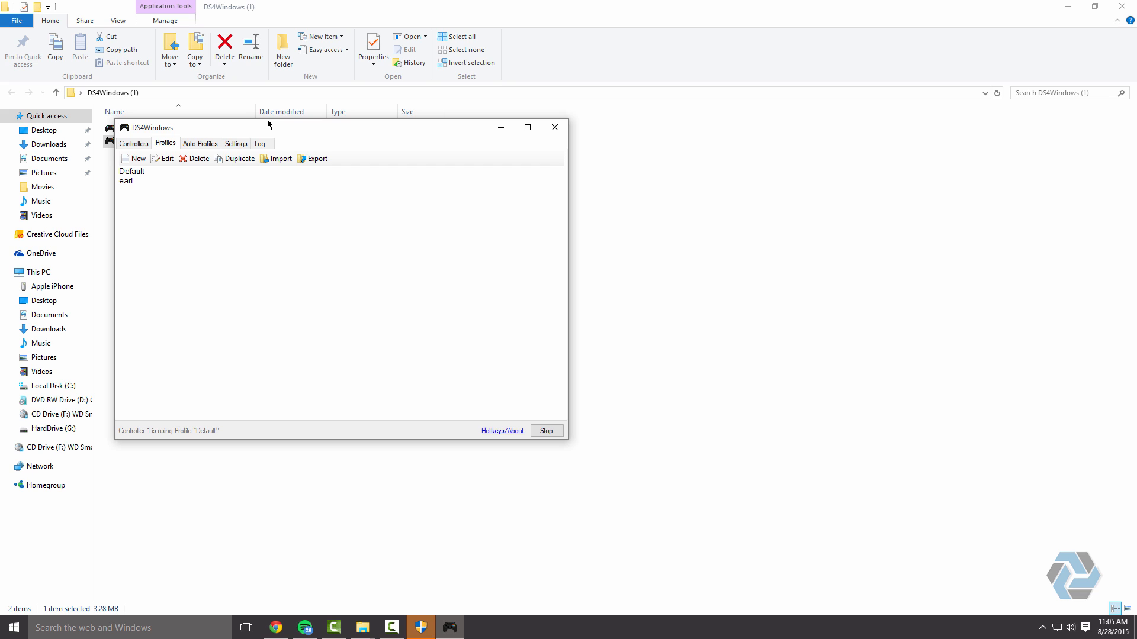
pyautogui.click(126, 181)
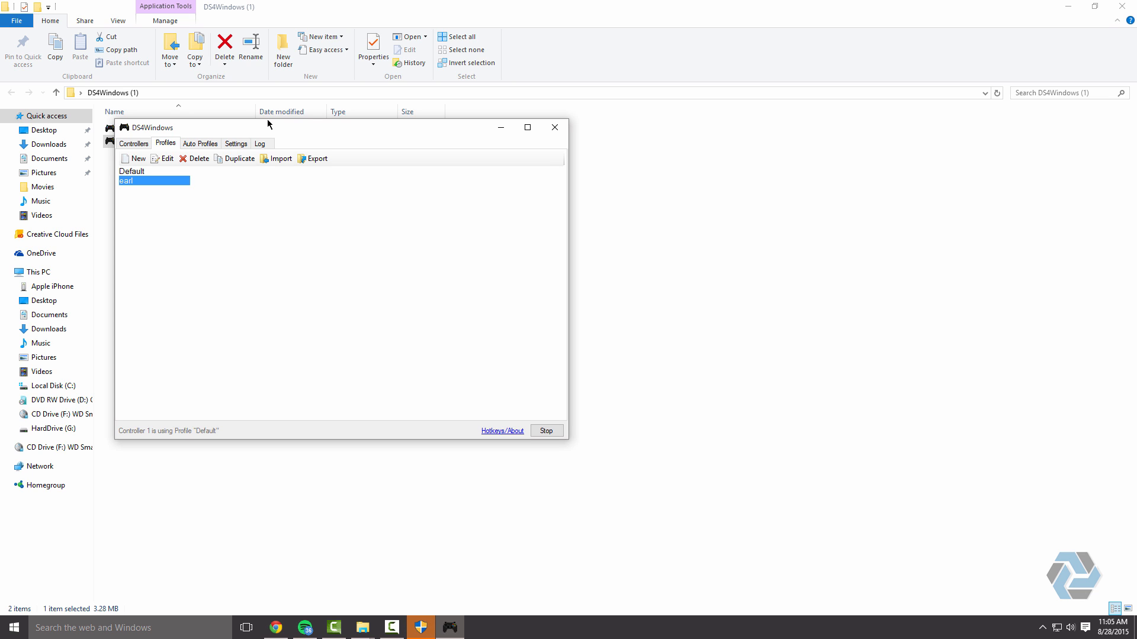
pyautogui.rightClick(153, 181)
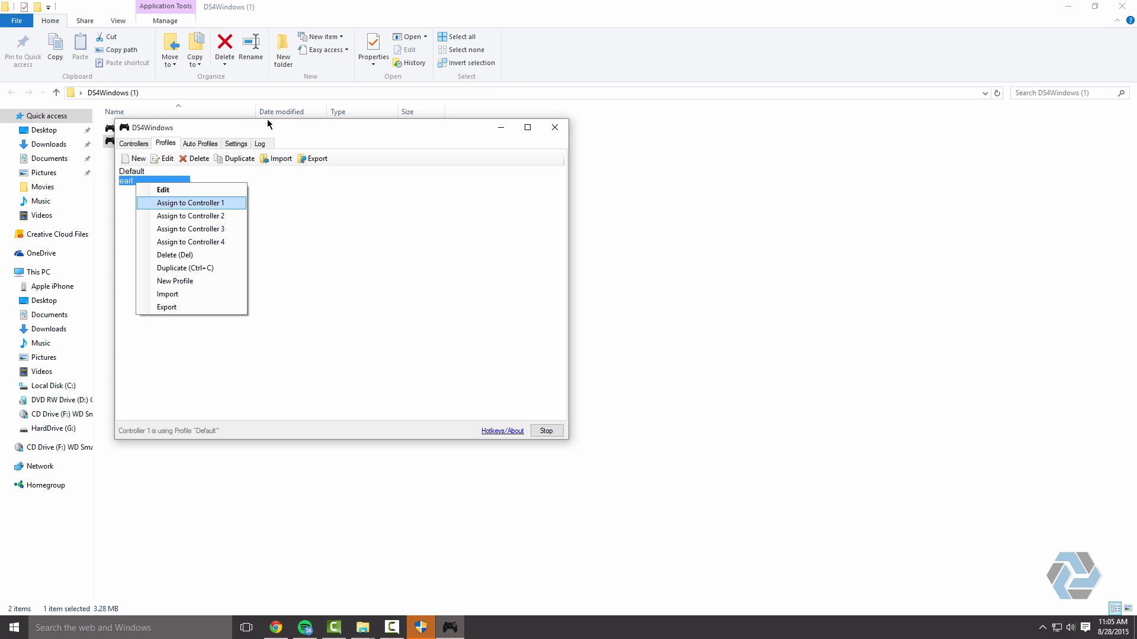
pyautogui.click(190, 202)
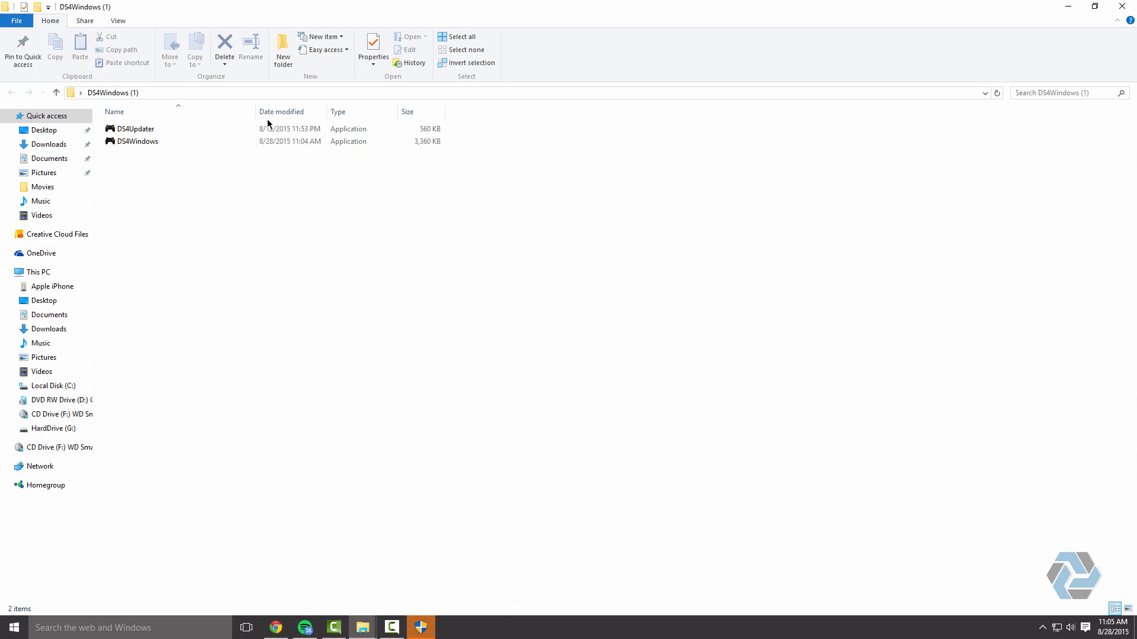
pyautogui.doubleClick(137, 141)
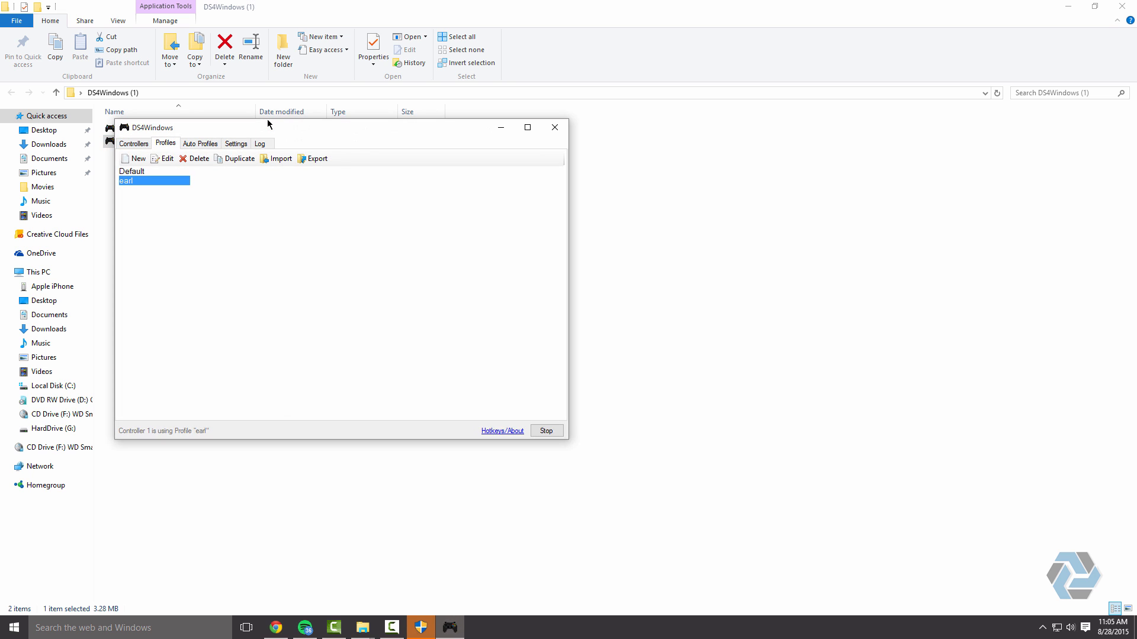